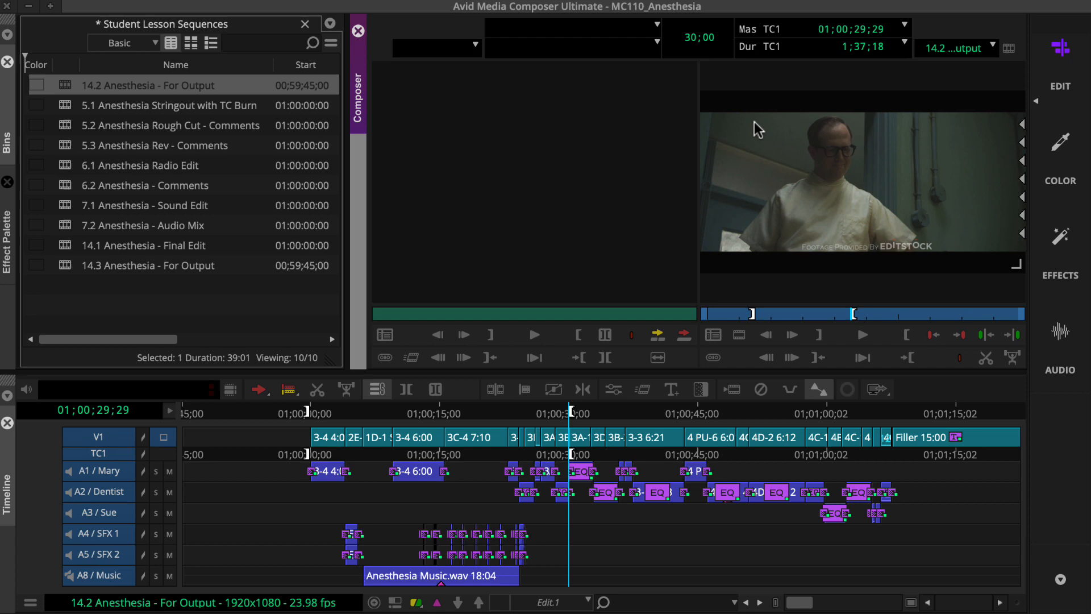
Start exporting the '14.2 Anesthesia - For Output' sequence from the Record monitor.
right_click(757, 129)
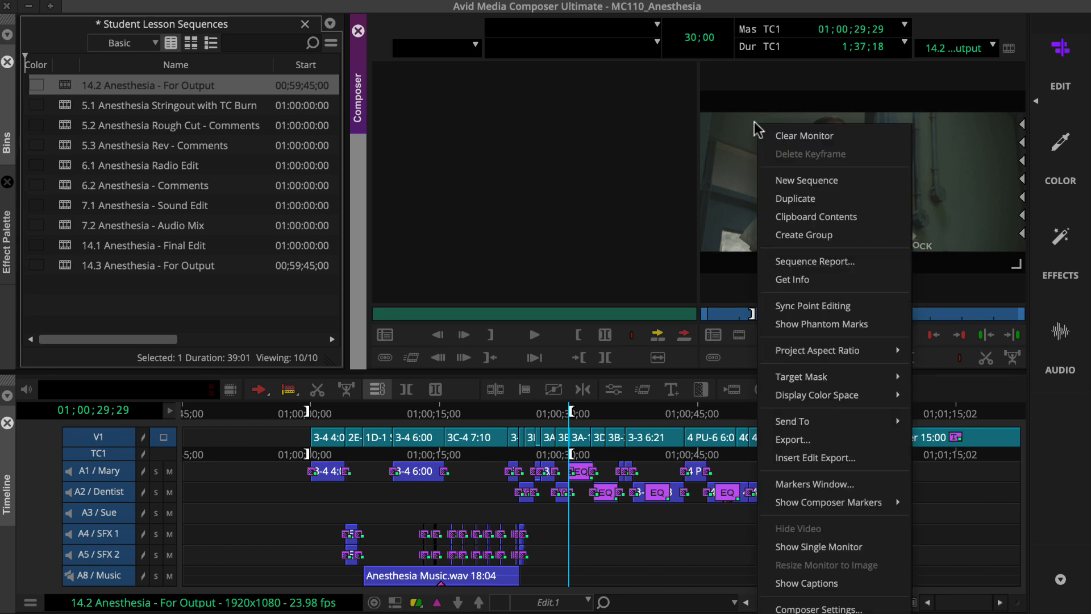
mouse_move(791, 235)
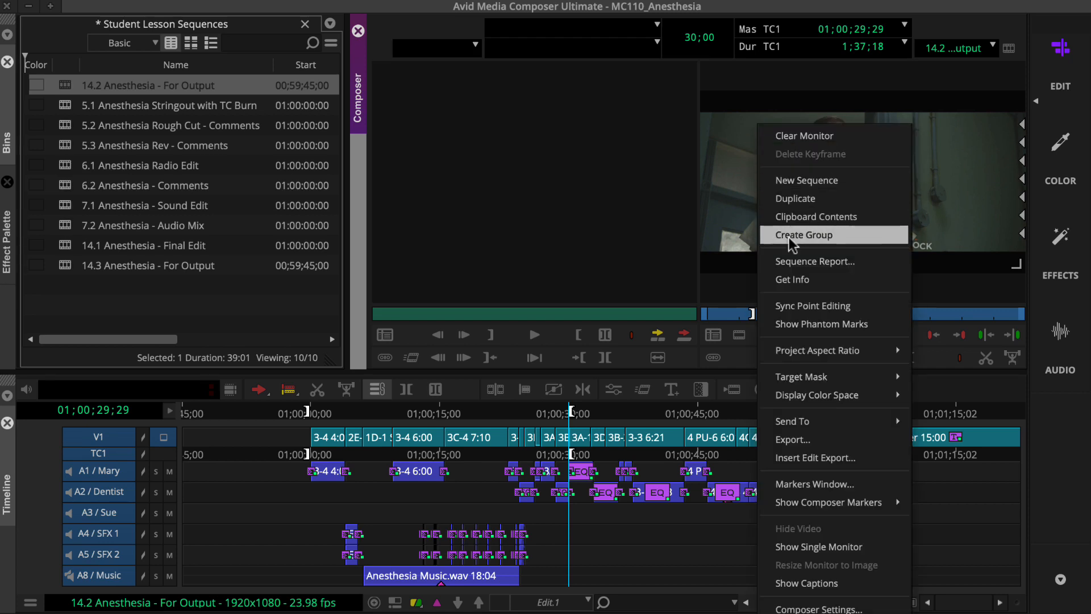
click(793, 439)
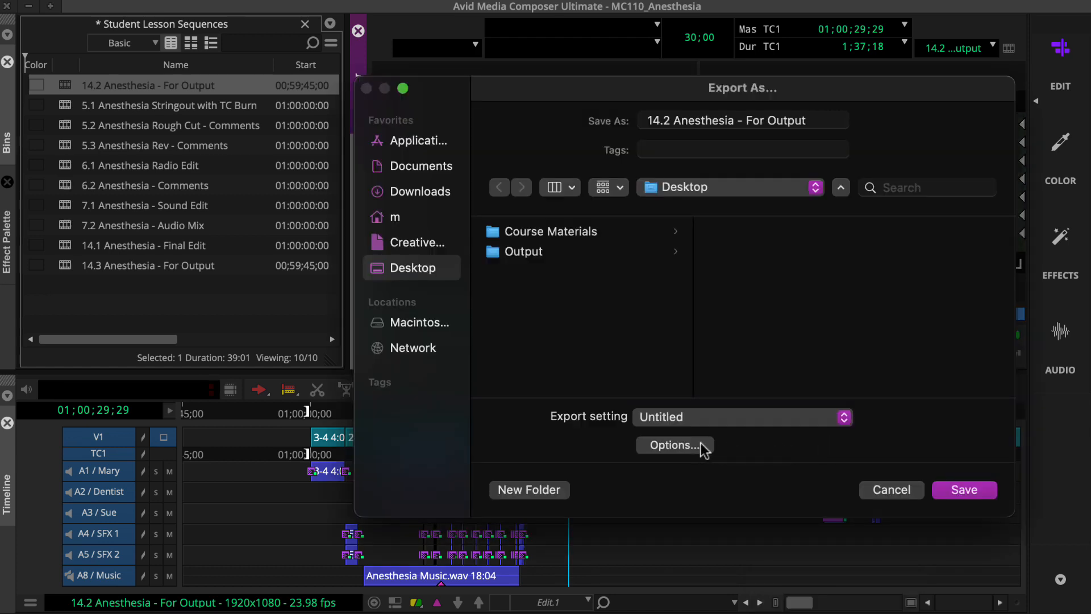
Choose MXF OP1a as the export format in the export options.
click(673, 446)
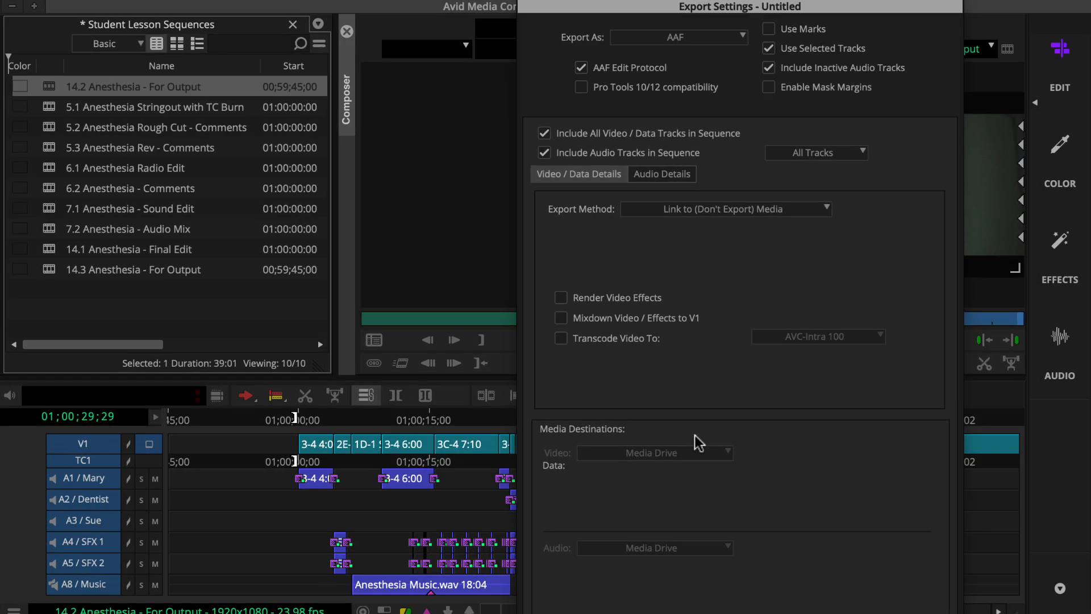
click(677, 37)
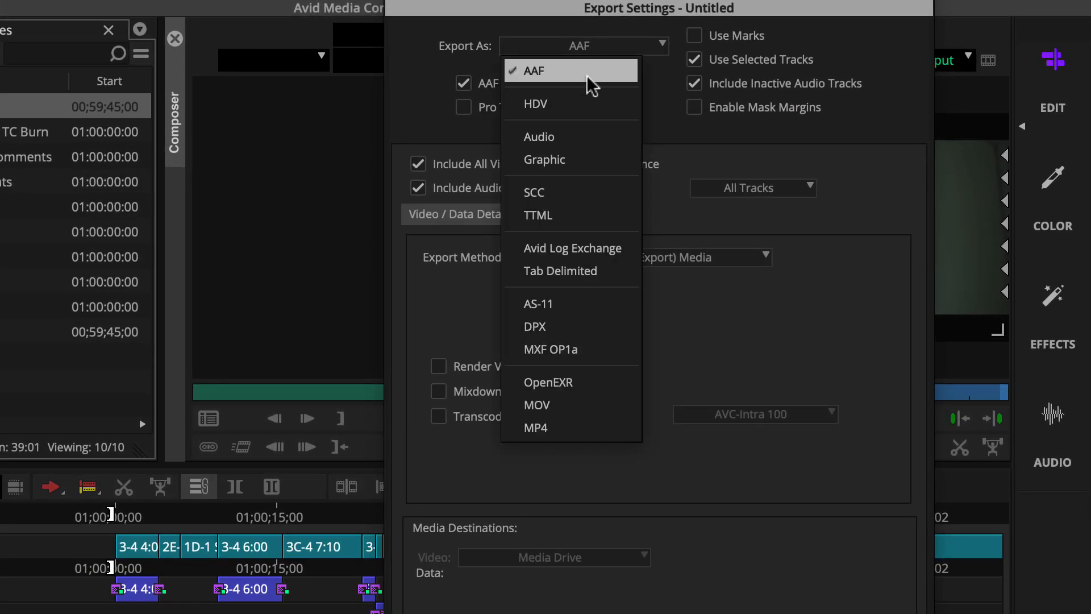
click(549, 348)
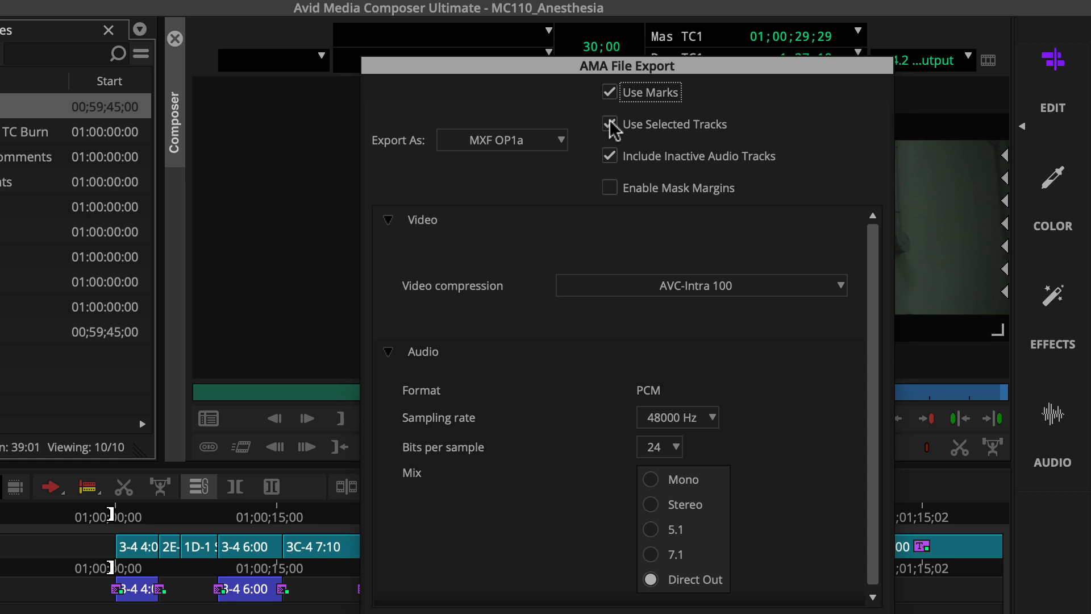
Turn off Use Selected Tracks and choose the video compression codec.
click(608, 124)
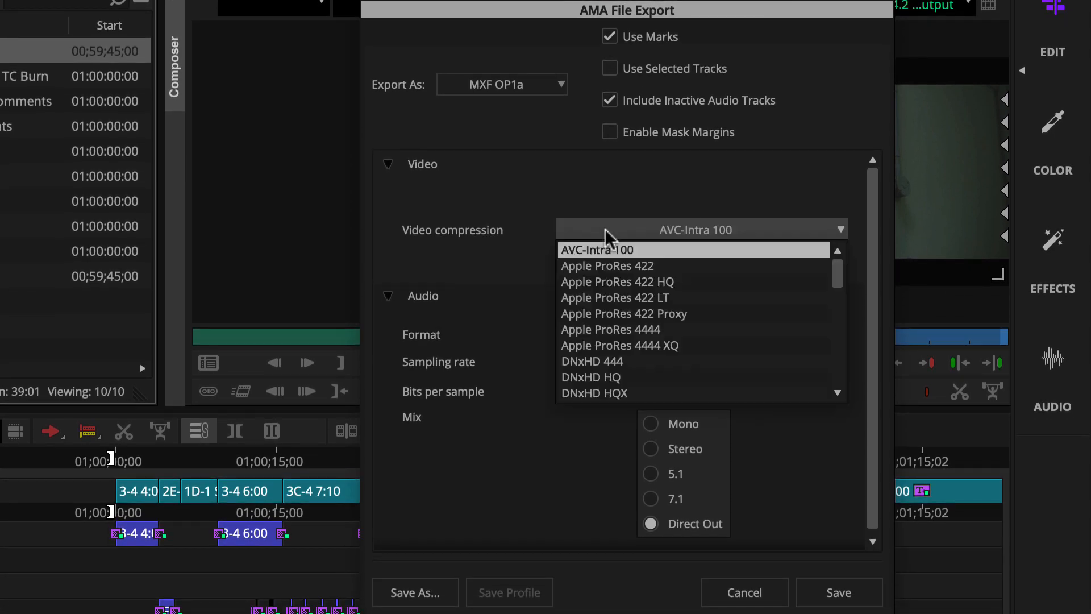
mouse_move(623, 329)
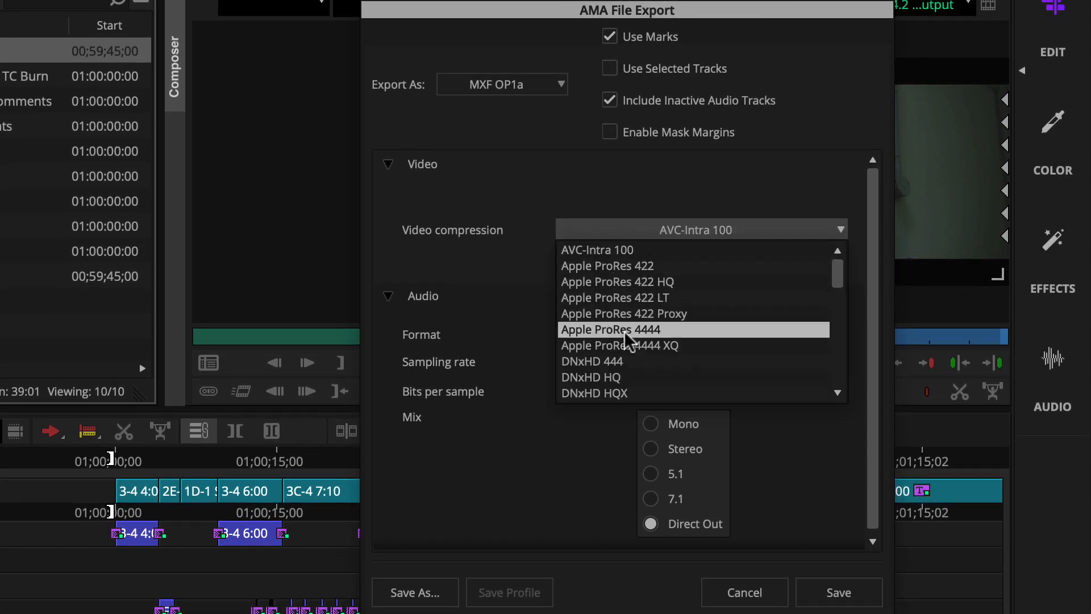
click(590, 376)
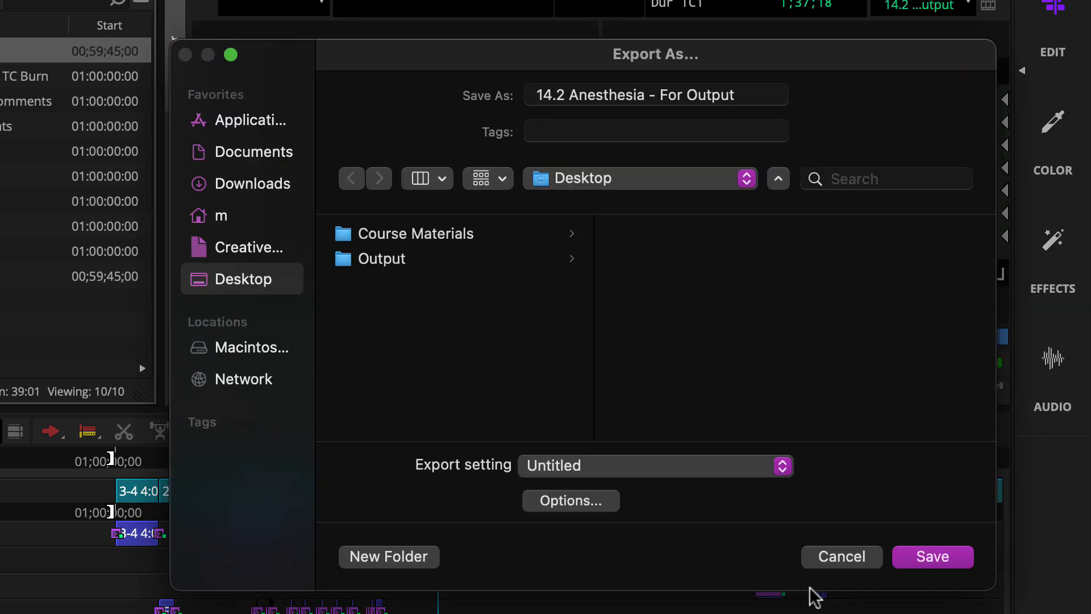
mouse_move(749, 96)
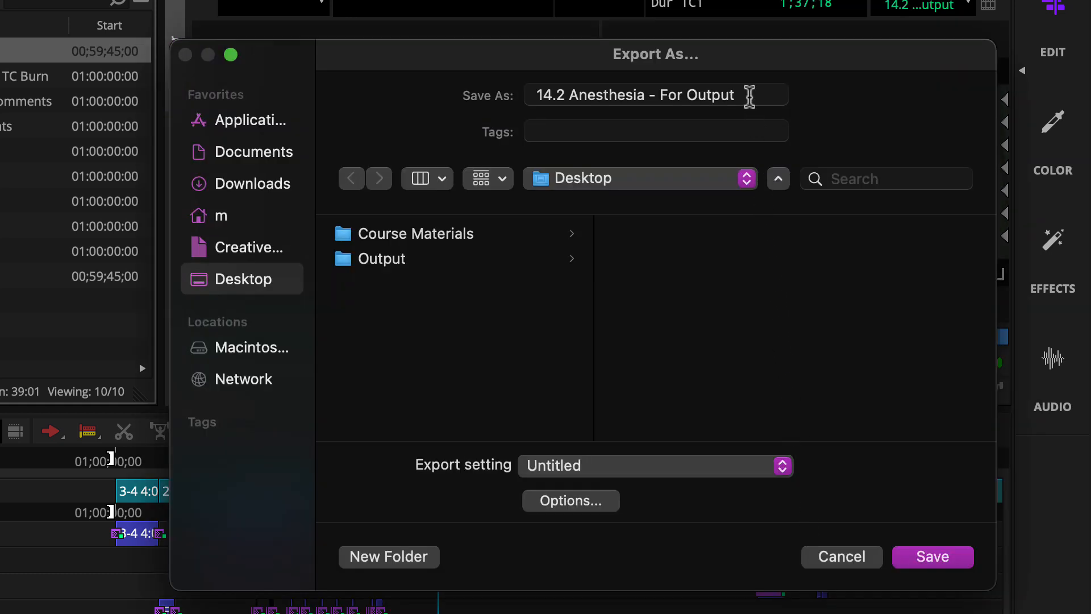
Export the sequence as '14.2 Anesthesia - Broadcast Test' into the Output folder.
click(654, 95)
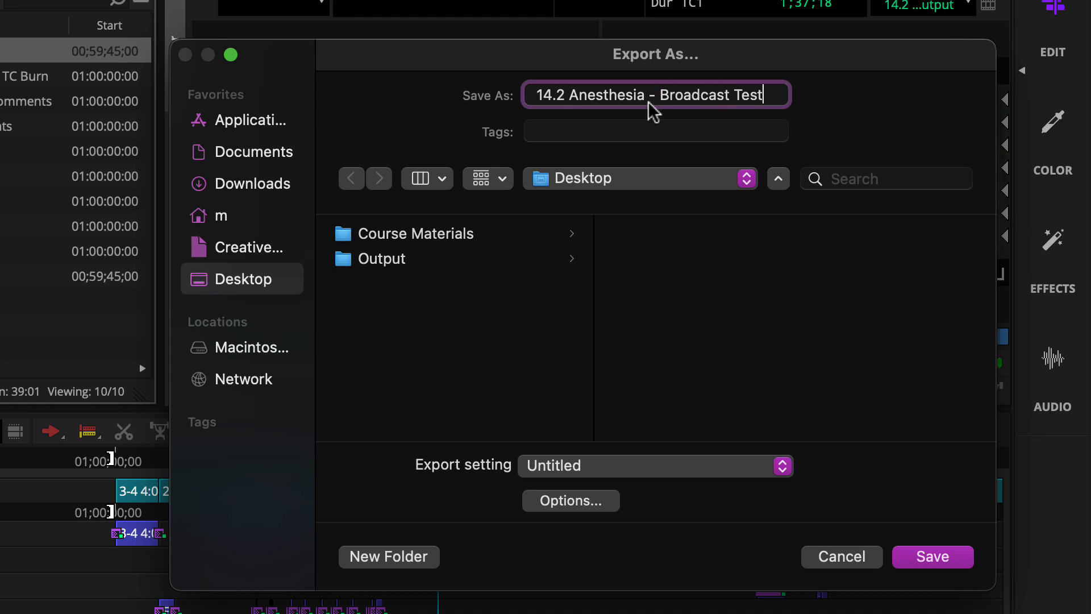
click(381, 258)
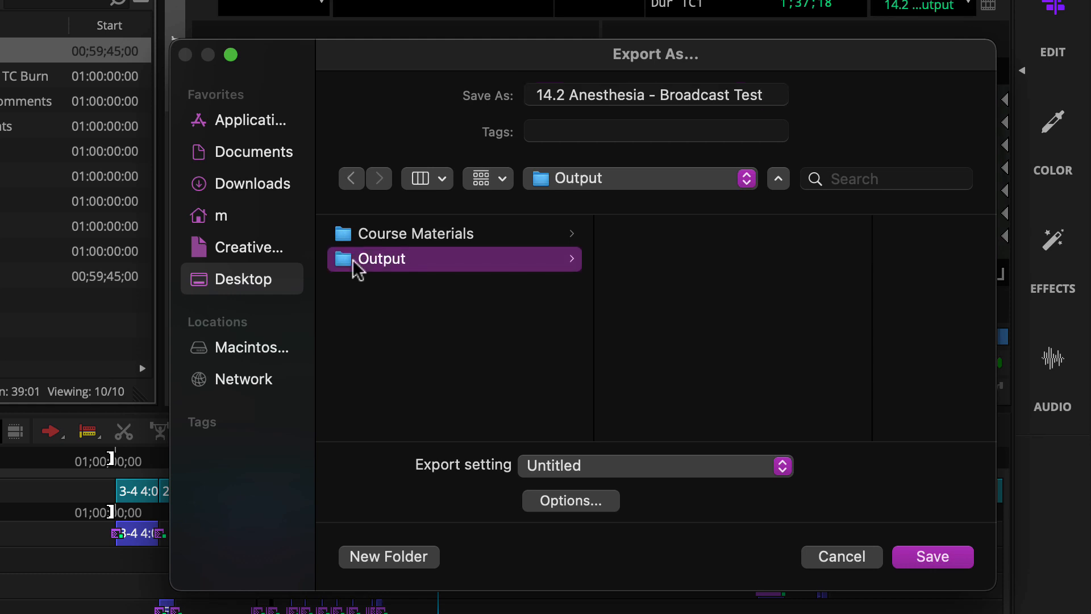
mouse_move(932, 555)
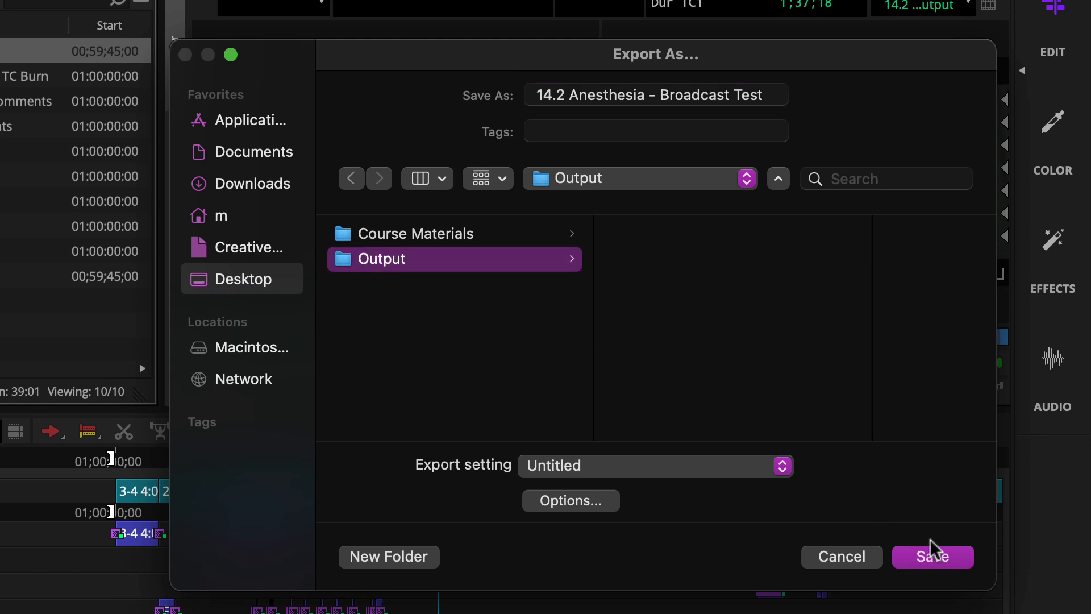
click(932, 557)
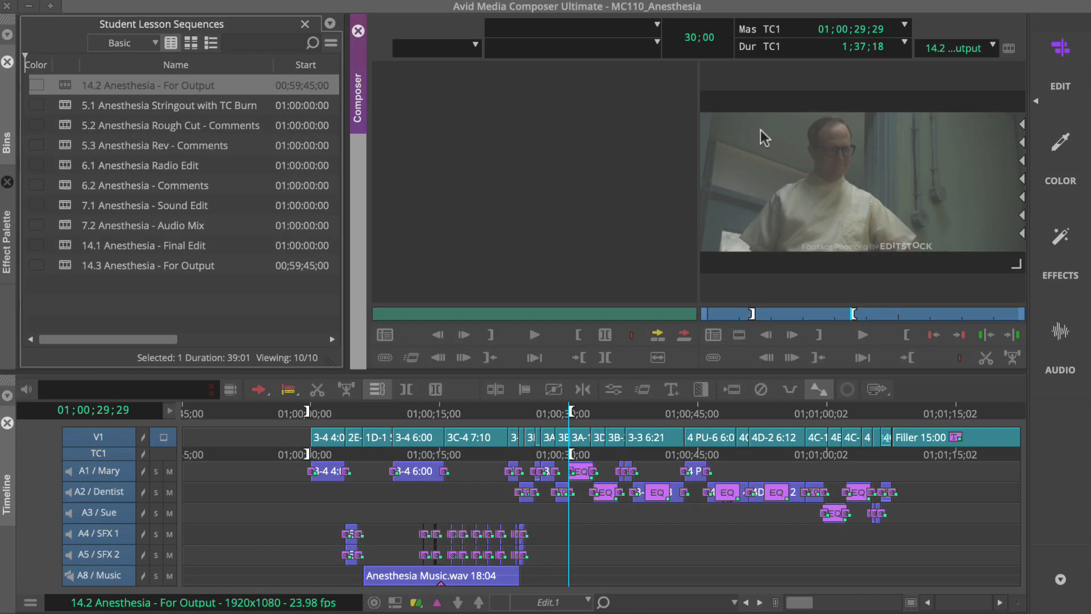
Start a second export and reopen its MXF OP1a, DNxHD HQ options.
right_click(764, 137)
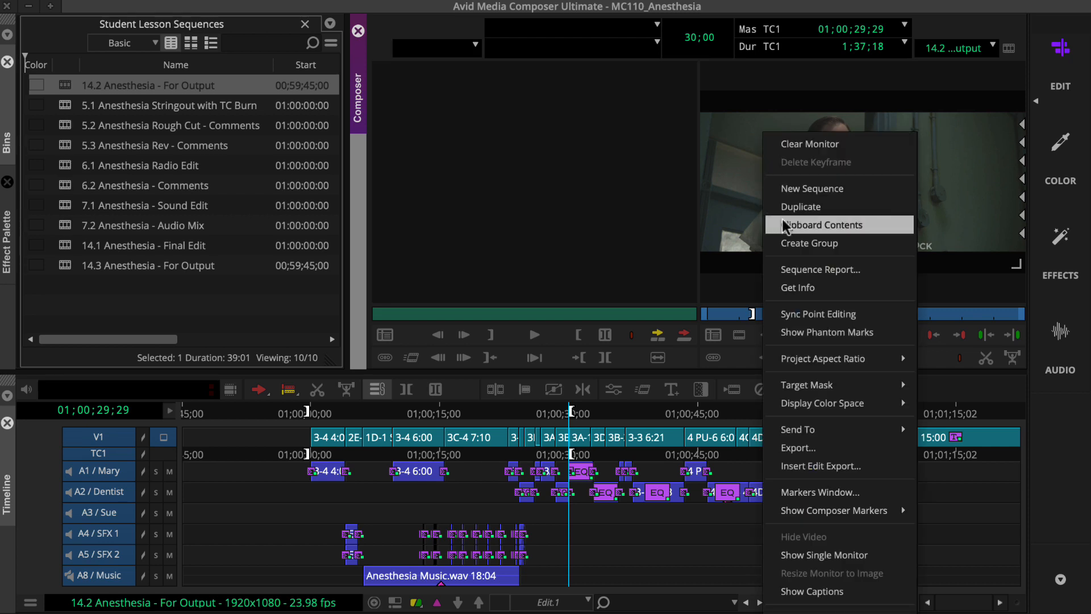
click(799, 447)
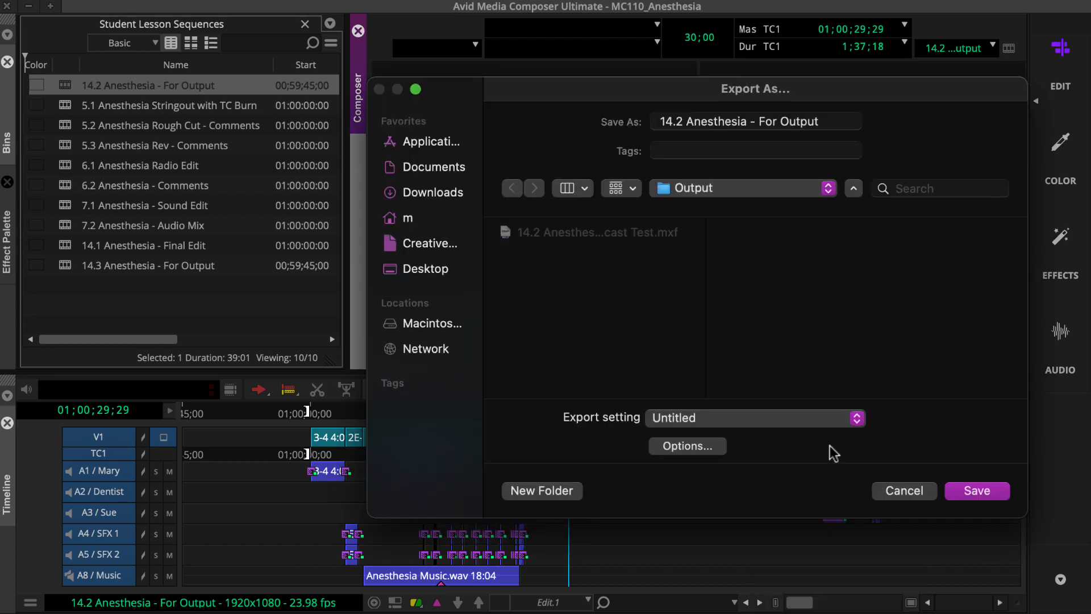
click(686, 445)
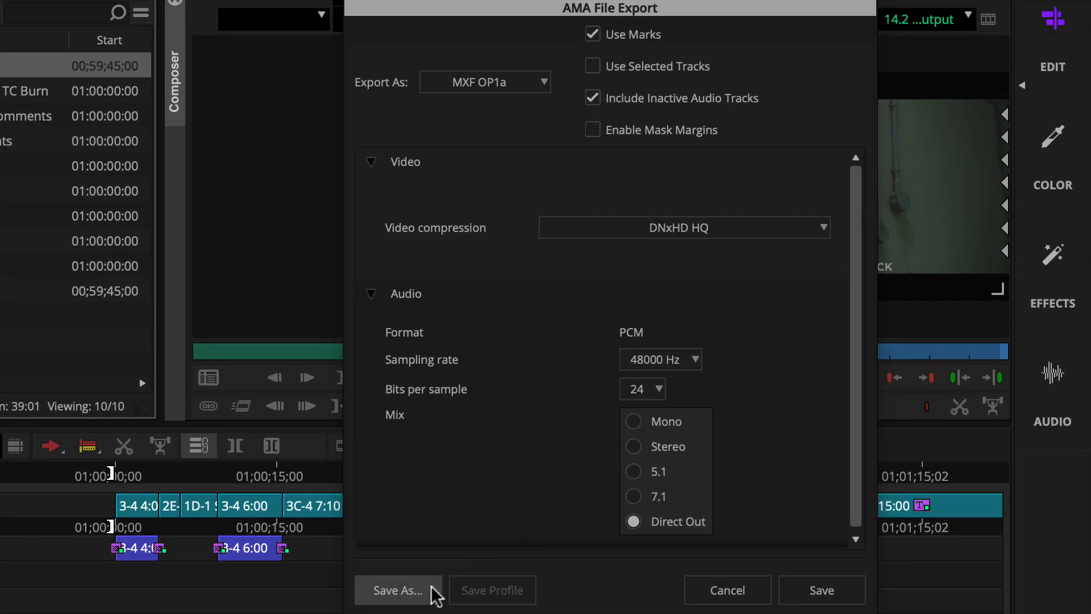
Save the current options as the export setting 'Broadcast: HD 1080 MXF OP1a'.
click(397, 589)
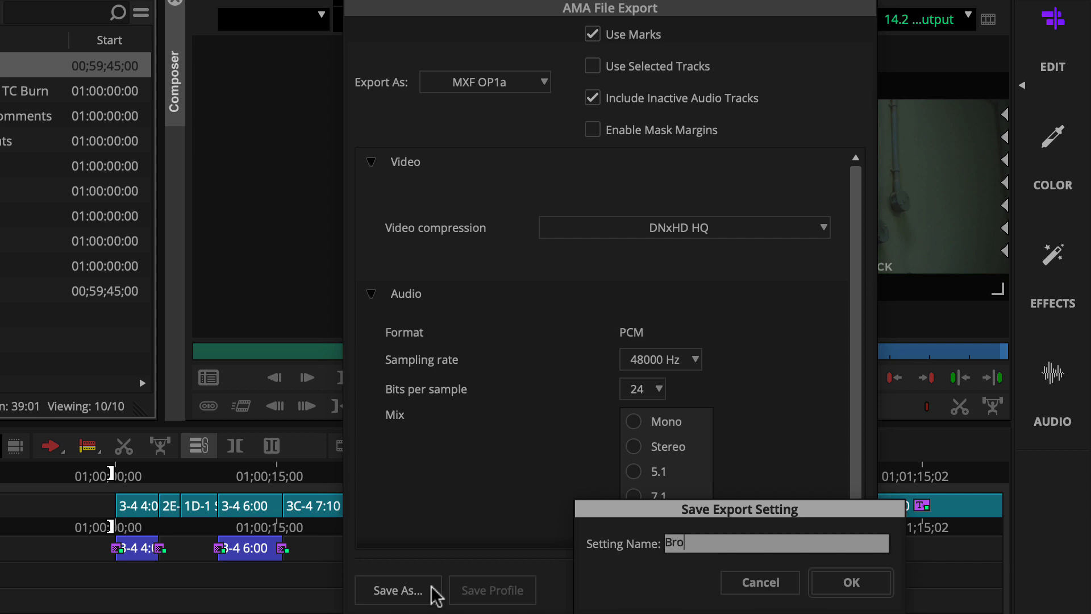
text(Broadcast: HD)
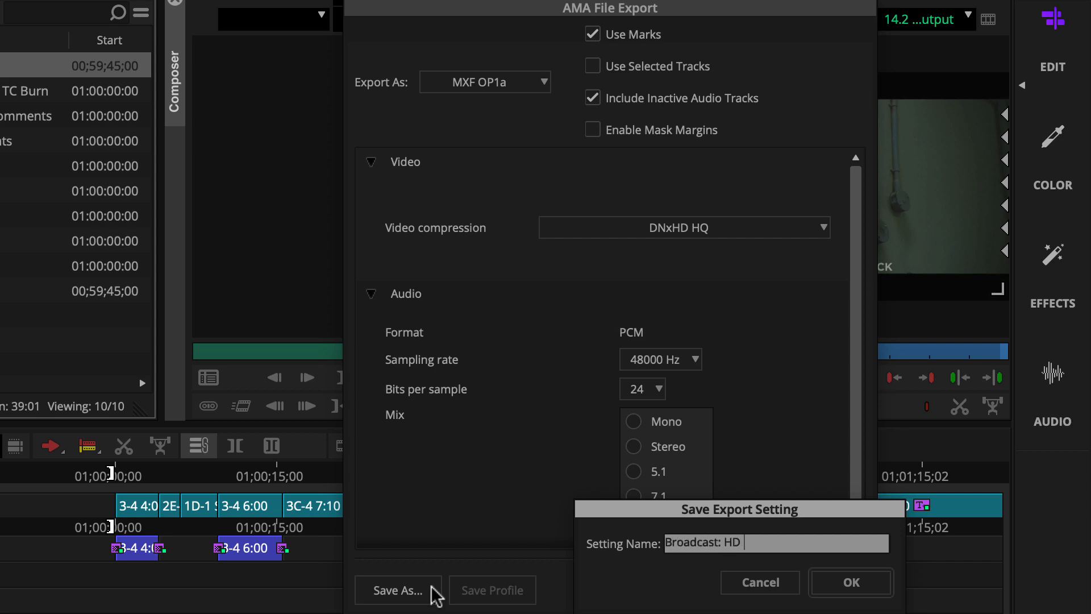
text(1080 M)
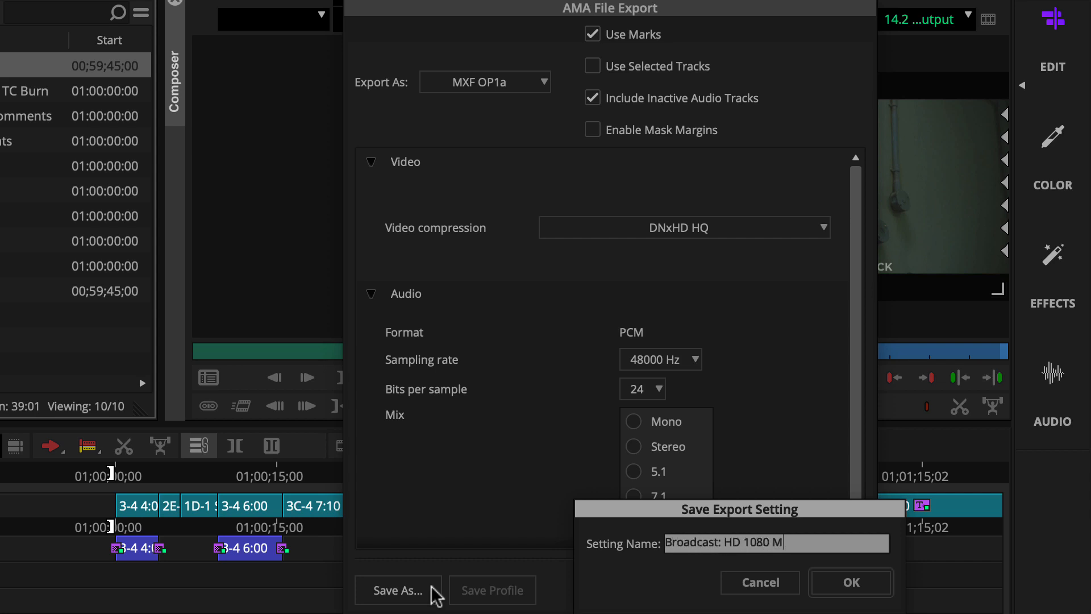
text(XF OP1a)
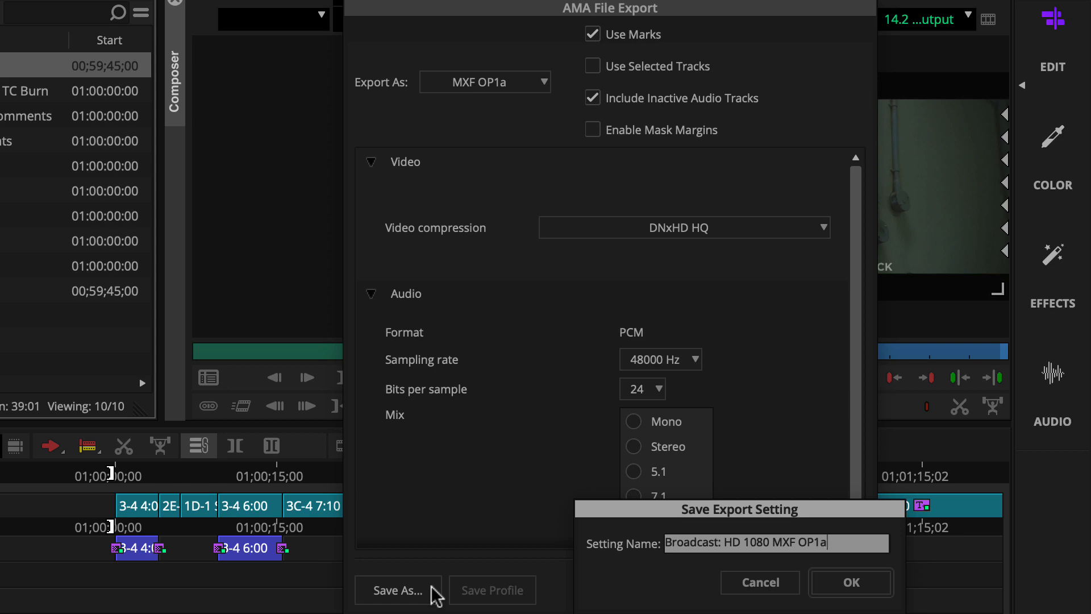
mouse_move(809, 590)
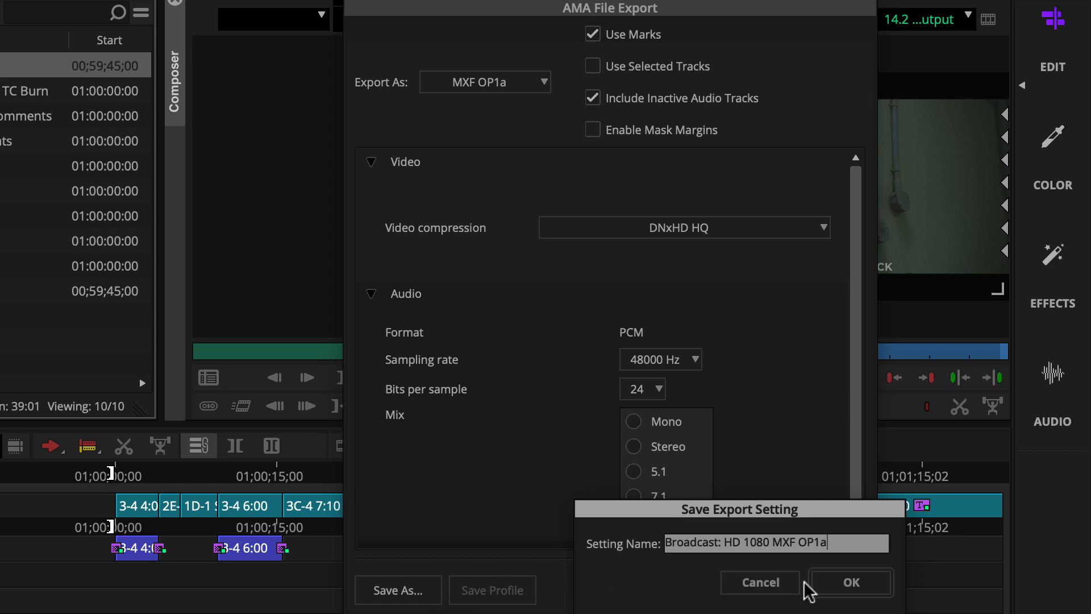
click(849, 582)
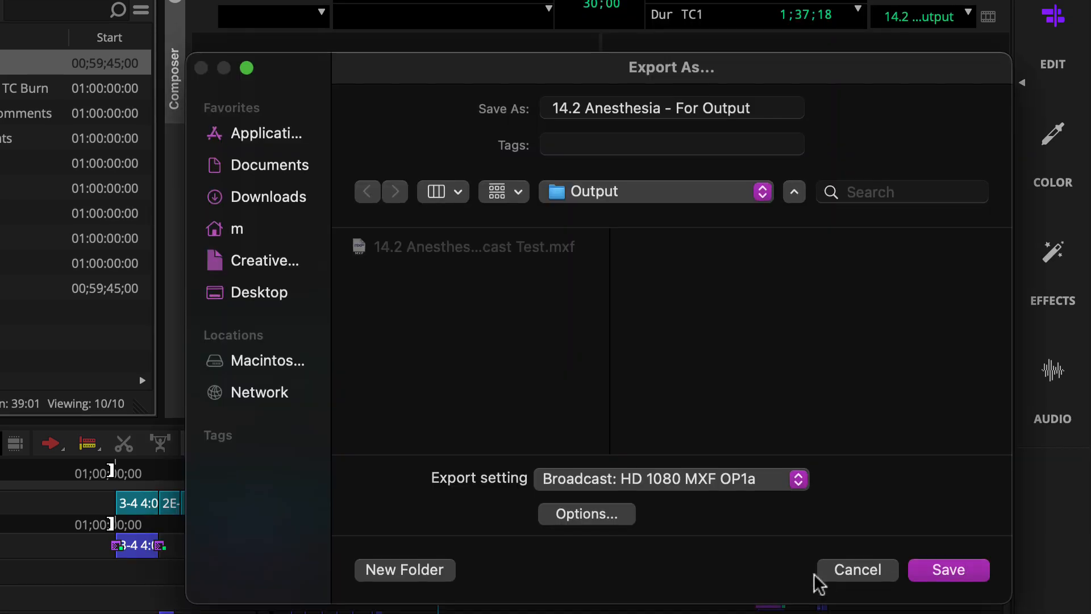